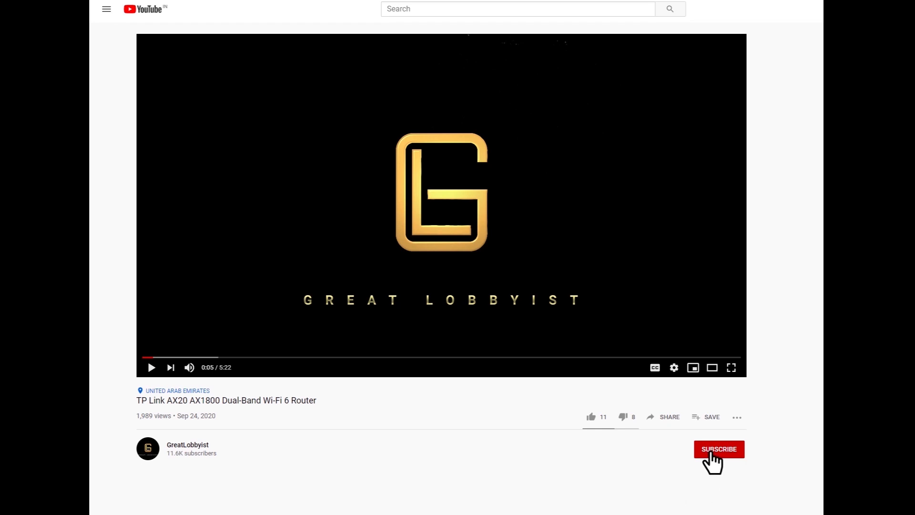
- Subscribe to the GreatLobbyist channel that posted the TP-Link AX20 router video
{"action": "left_click", "coordinate": [718, 449]}
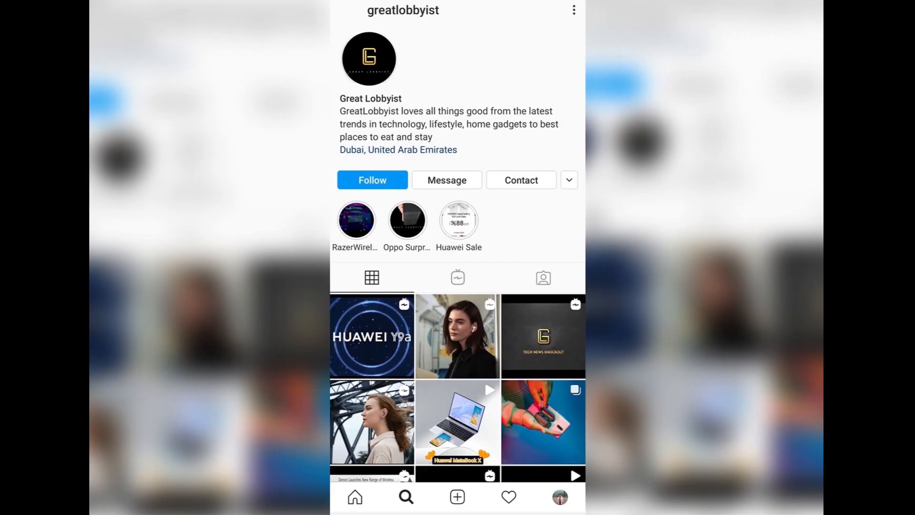
- Follow the Dubai tech and lifestyle Instagram profile shown in the video
{"action": "left_click", "coordinate": [372, 179]}
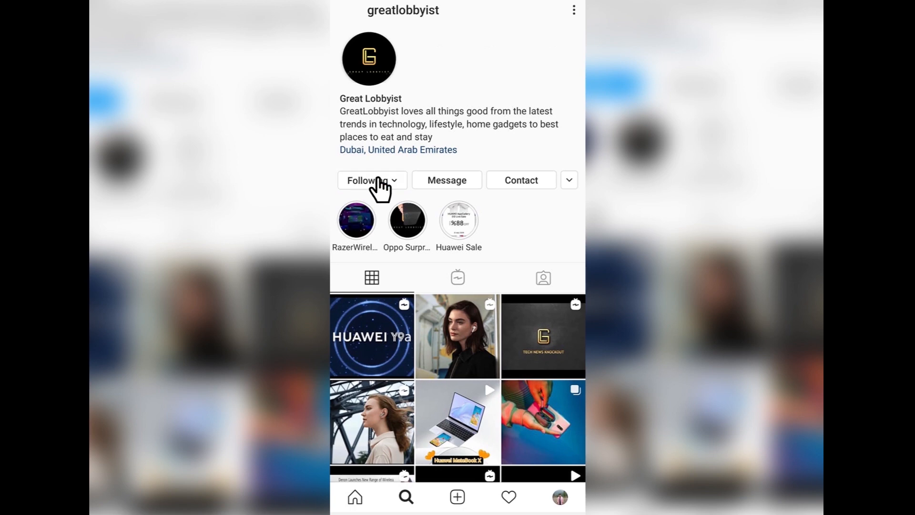
{"action": "left_click", "coordinate": [368, 180]}
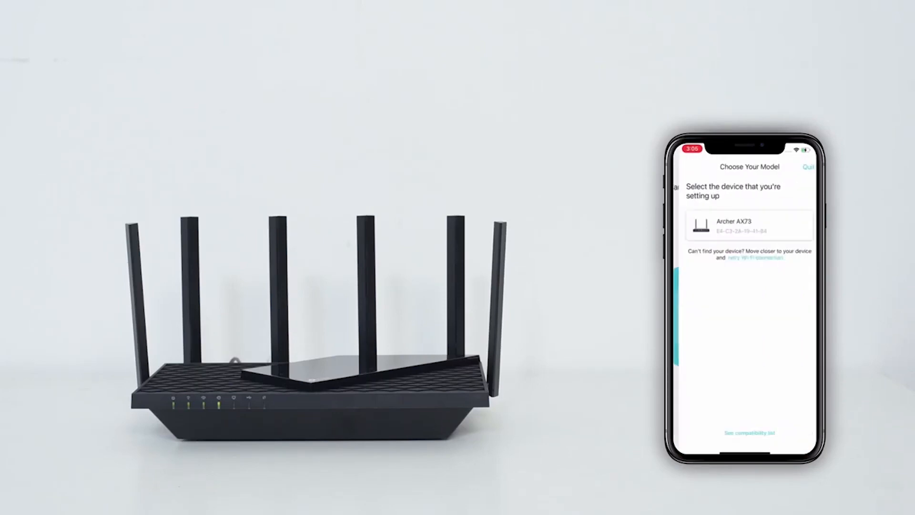
- Let the Tether setup demo play until the app connects to the Archer AX73 and asks for a local password
{"action": "left_click", "coordinate": [749, 226]}
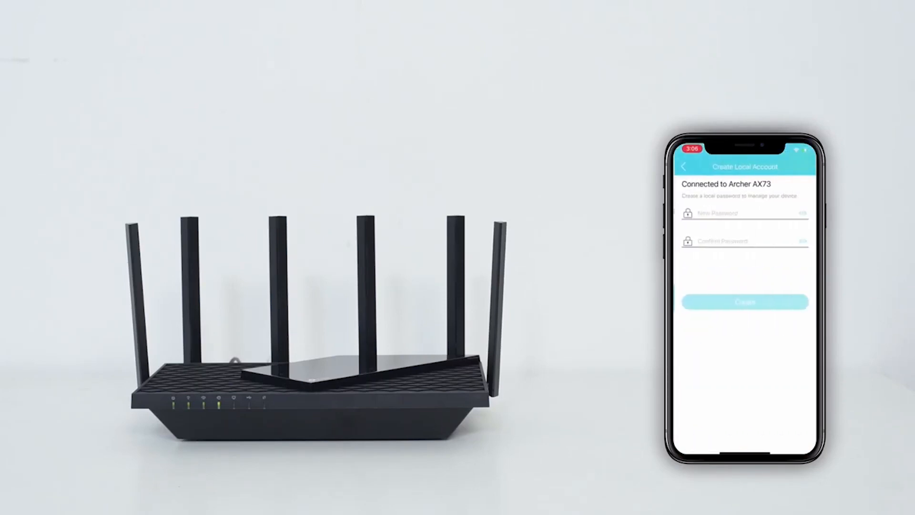